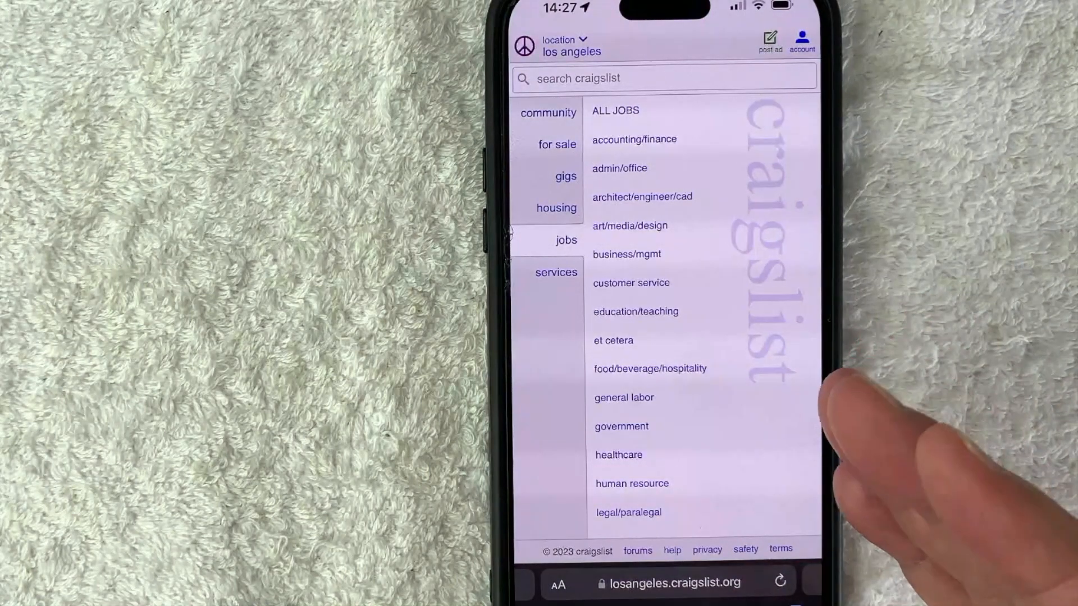
mouse_move(893, 481)
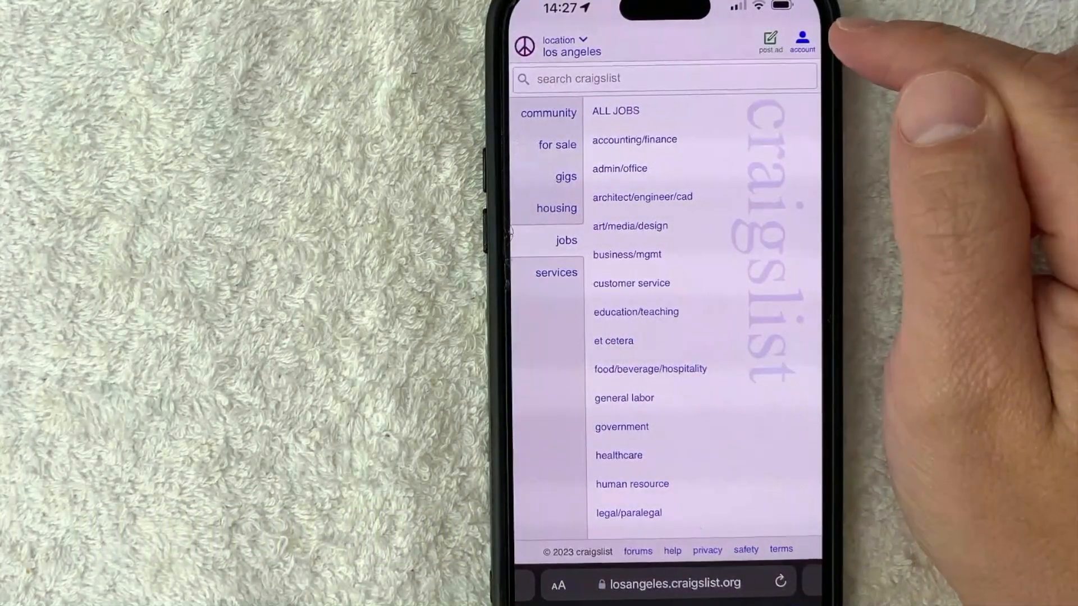
Step: From the account log-in page, request a login link by email instead of the password
left_click(801, 39)
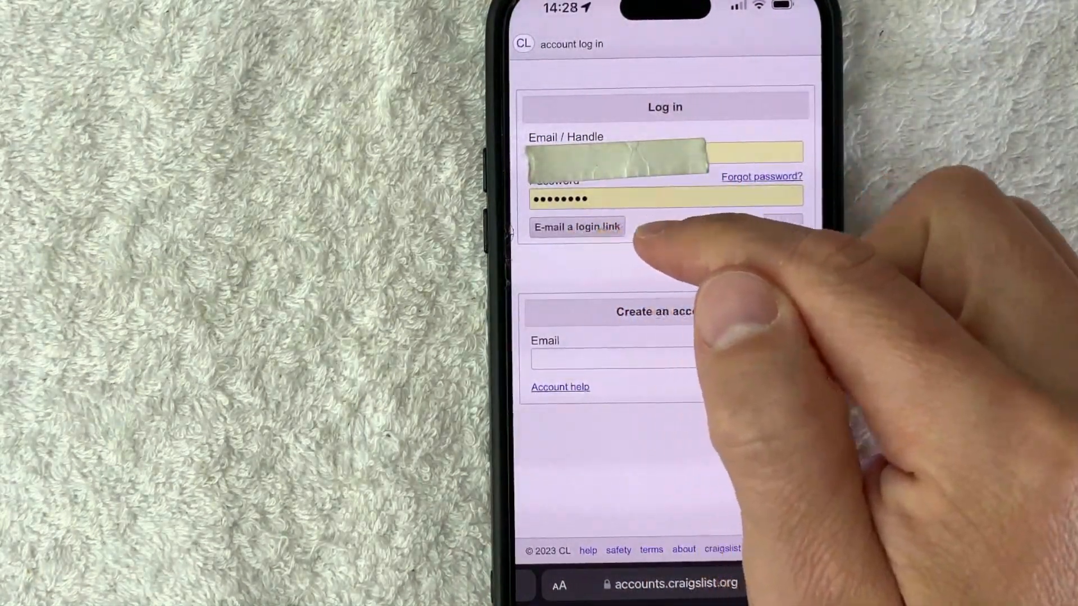
left_click(576, 227)
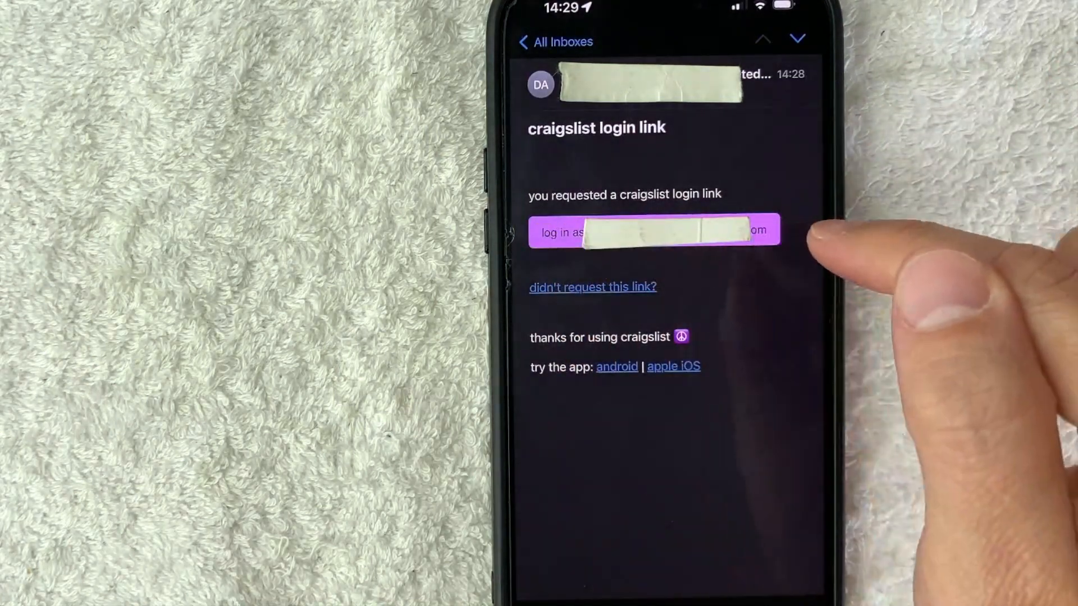
Step: Follow the 'log in as …' link in the craigslist login link email
left_click(653, 231)
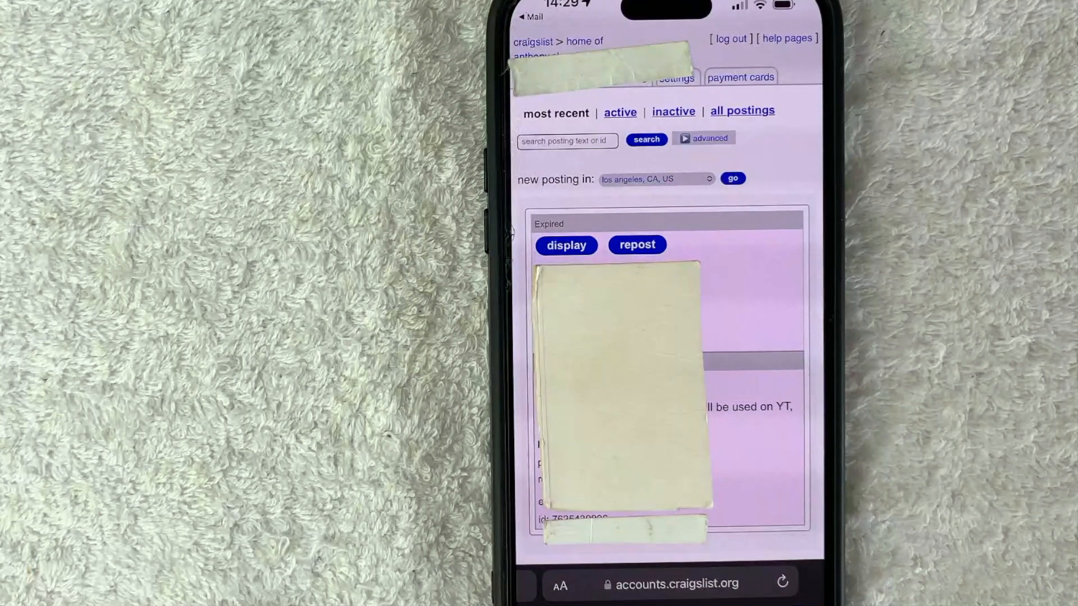